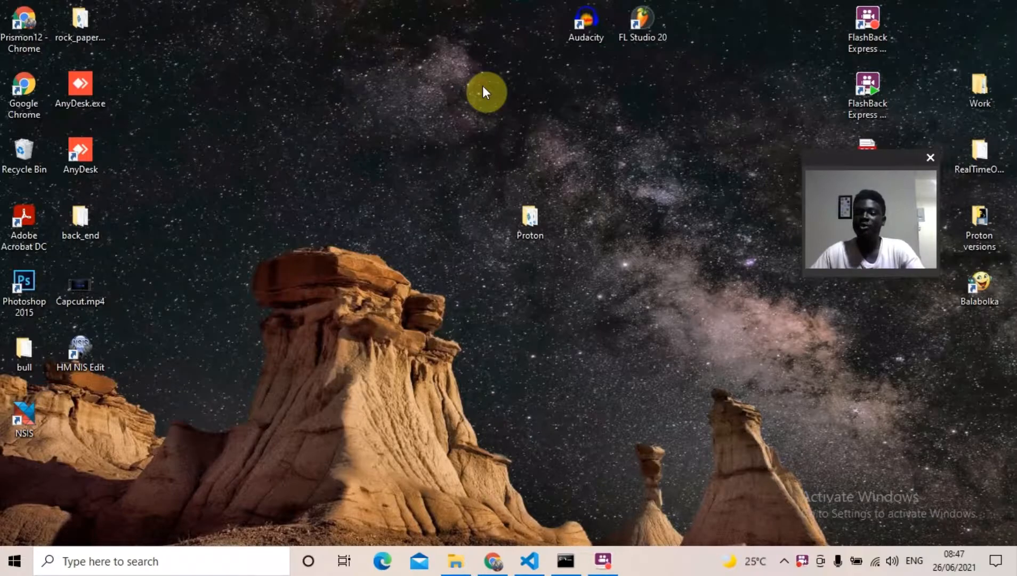
{"action": "mouse_move", "coordinate": [453, 559]}
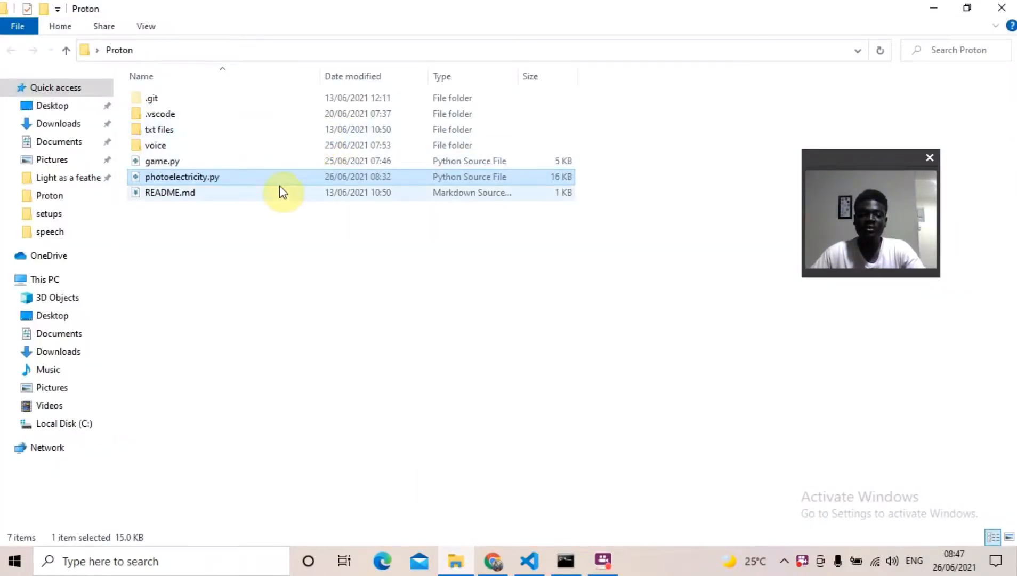
{"action": "mouse_move", "coordinate": [218, 183]}
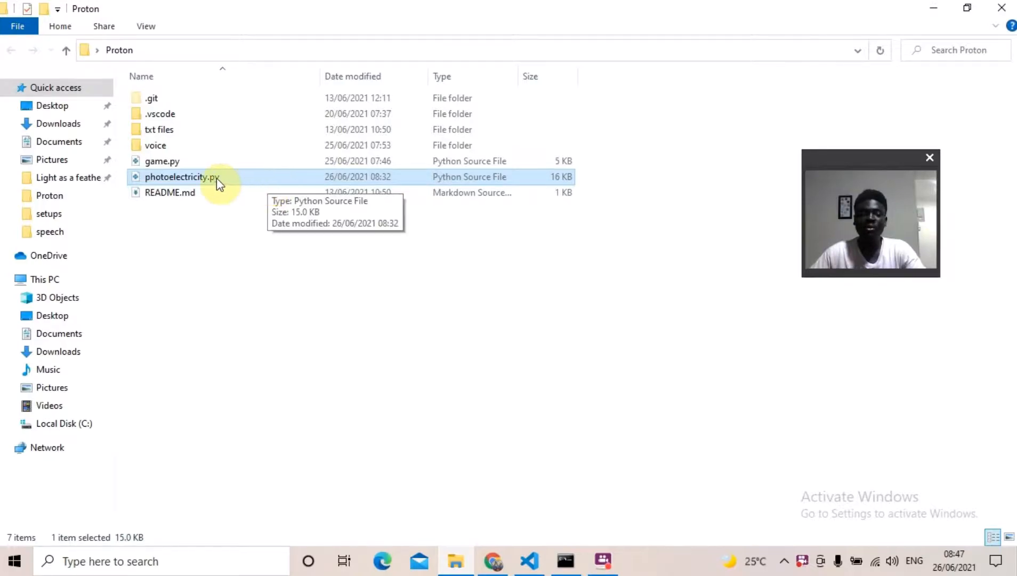
{"action": "mouse_move", "coordinate": [967, 7]}
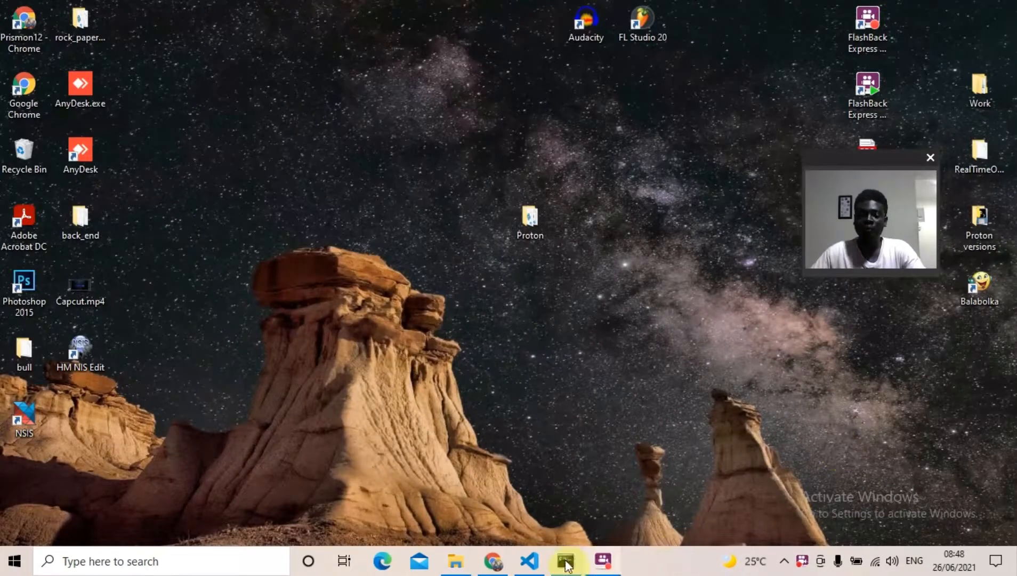
Start Command Prompt and change directory into the Desktop folder.
{"action": "left_click", "coordinate": [566, 561]}
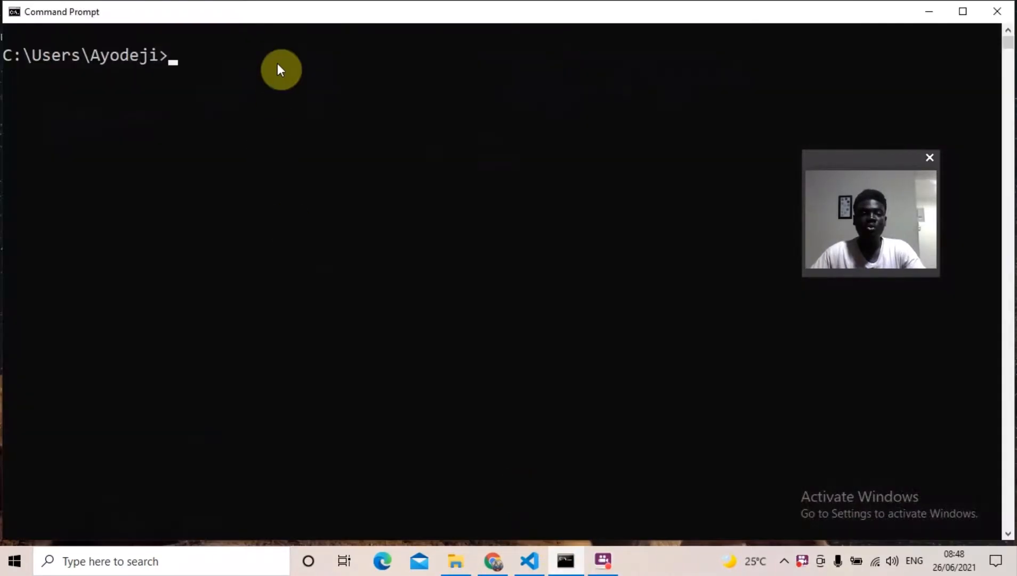
{"action": "mouse_move", "coordinate": [832, 537]}
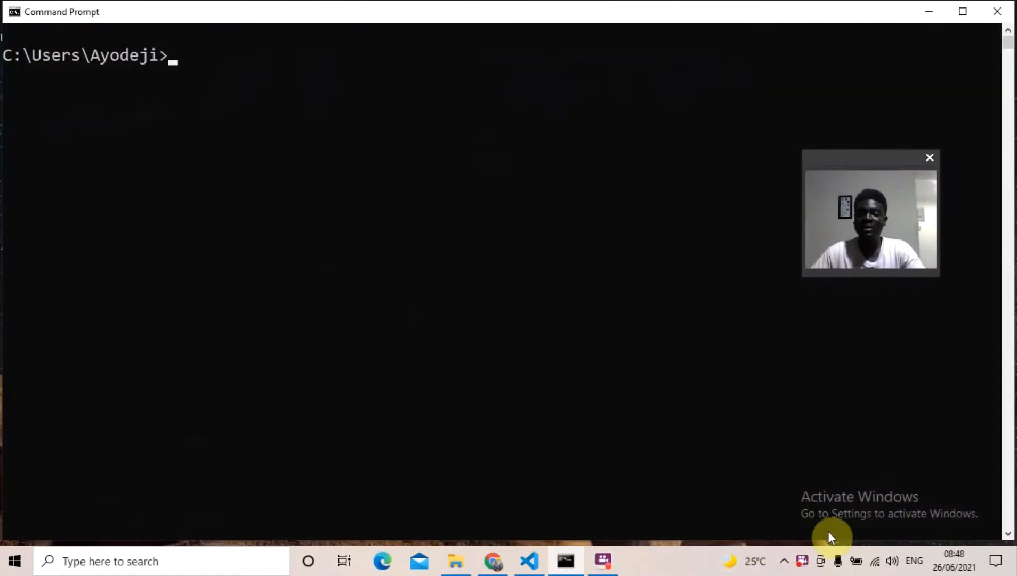
{"action": "type", "text": "cd"}
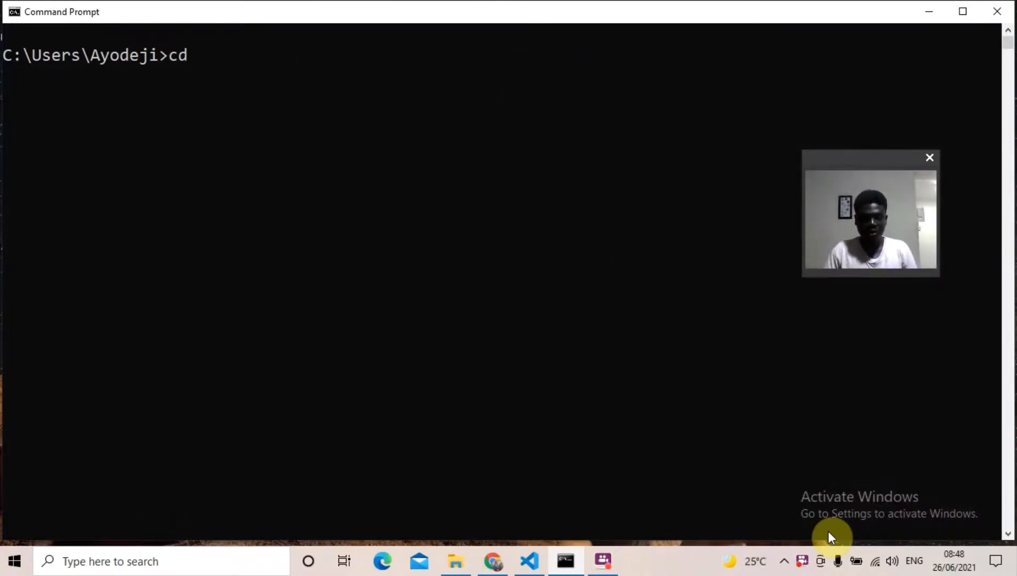
{"action": "type", "text": "Desktop"}
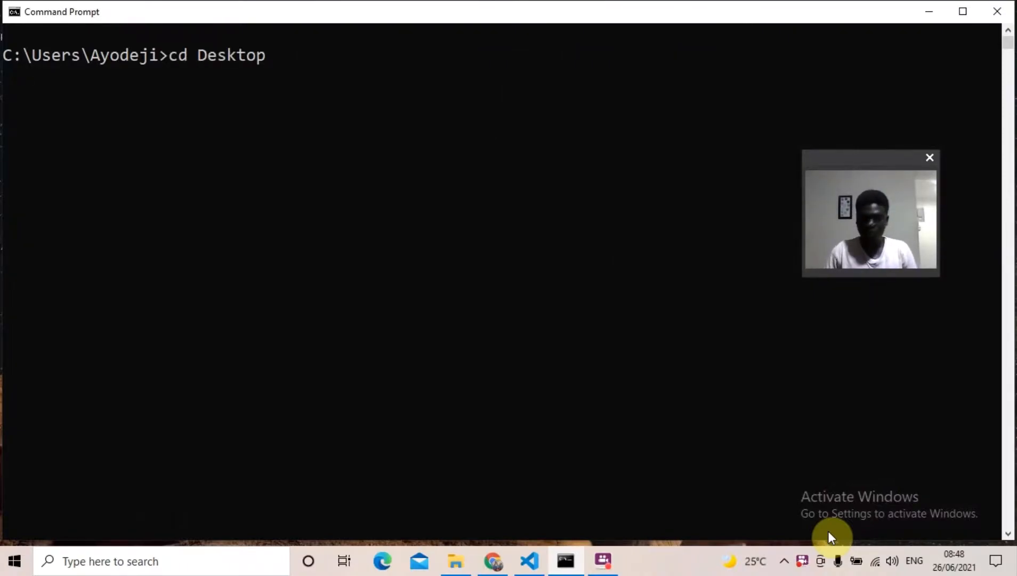
{"action": "key", "text": "Return"}
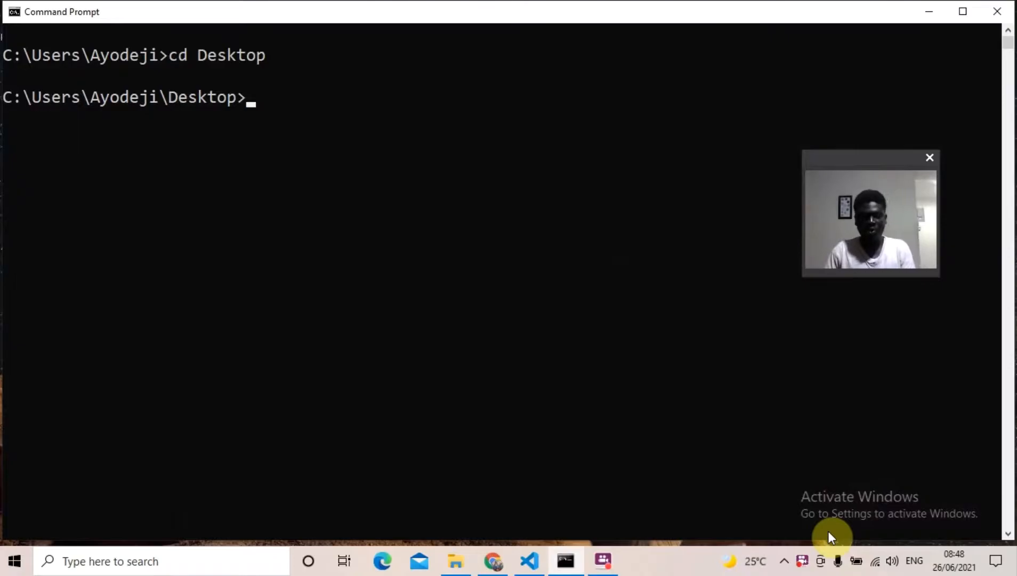
Run pip install pyinstaller, which reports PyInstaller is already installed.
{"action": "type", "text": "pip inst"}
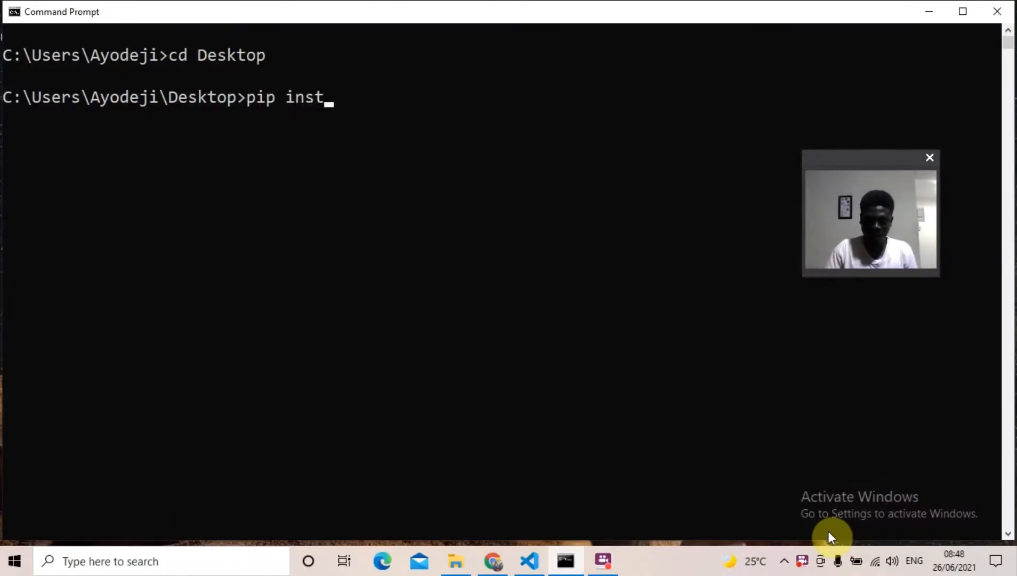
{"action": "type", "text": "all py"}
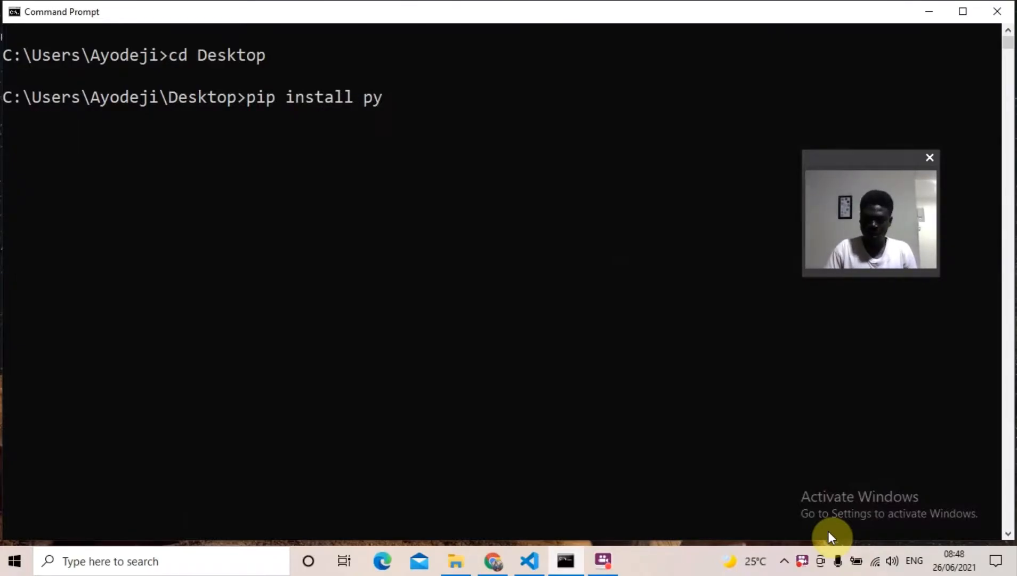
{"action": "type", "text": "installer"}
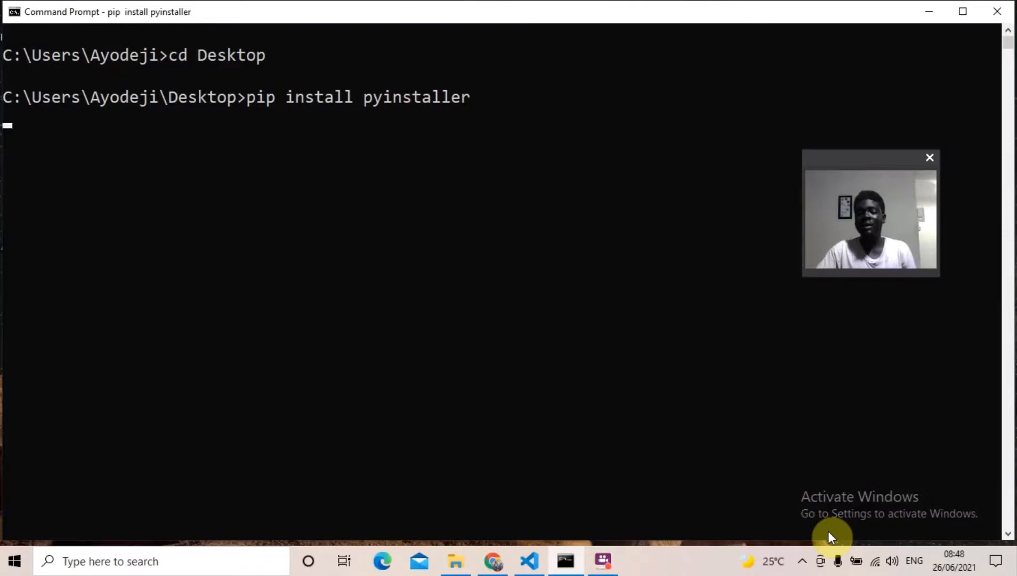
{"action": "mouse_move", "coordinate": [809, 569]}
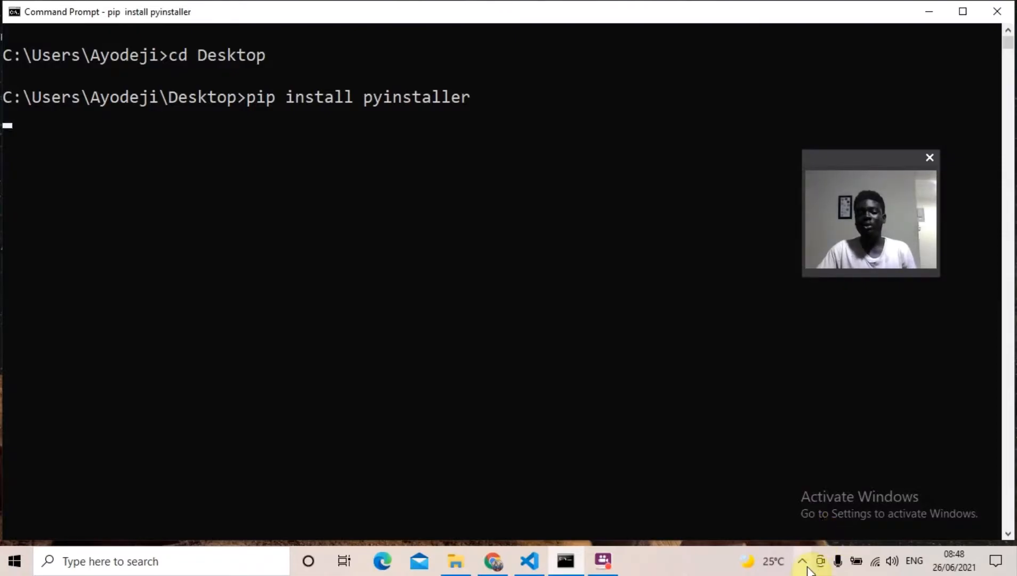
{"action": "left_click", "coordinate": [803, 561]}
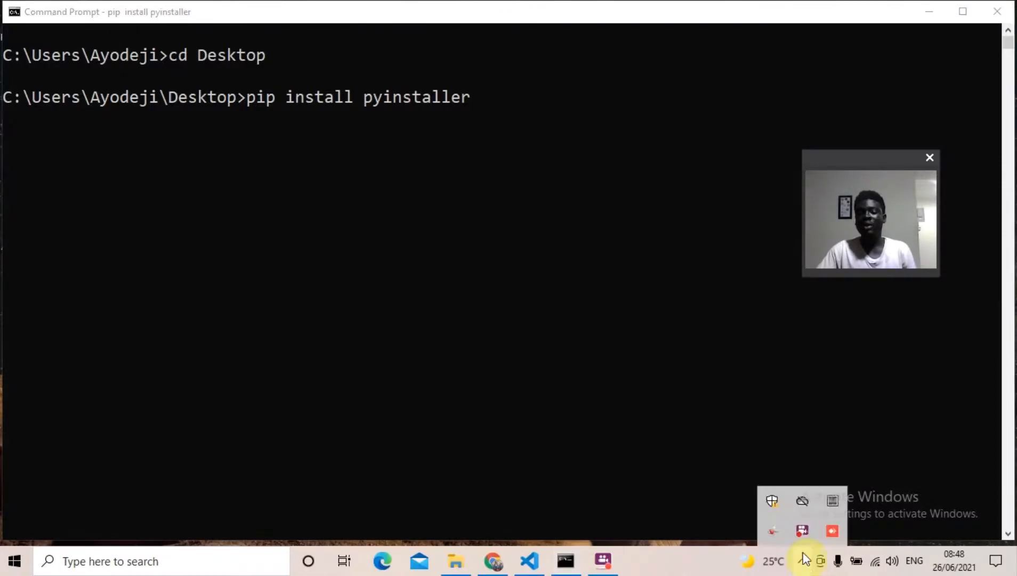
{"action": "right_click", "coordinate": [803, 529]}
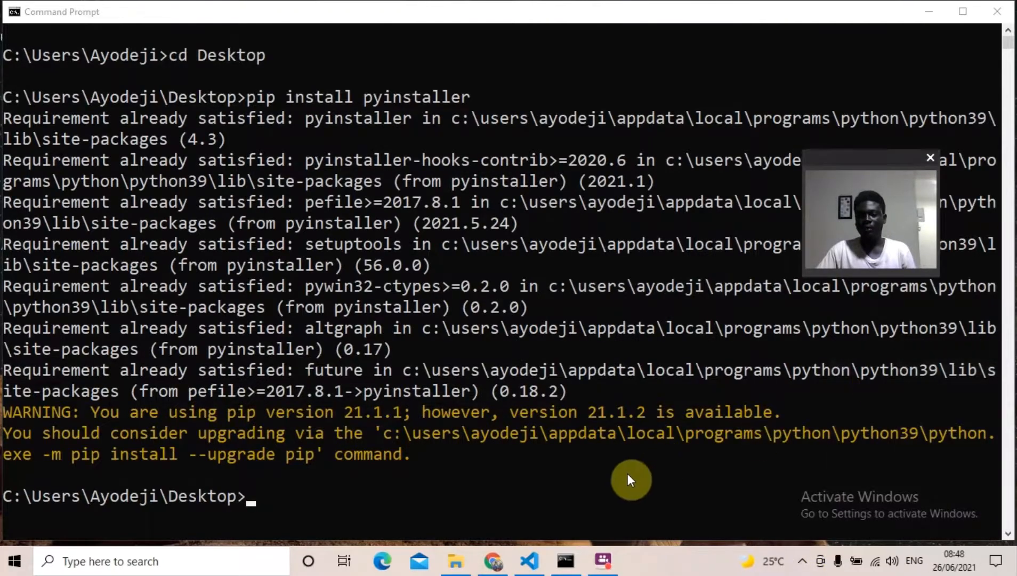
{"action": "mouse_move", "coordinate": [517, 495]}
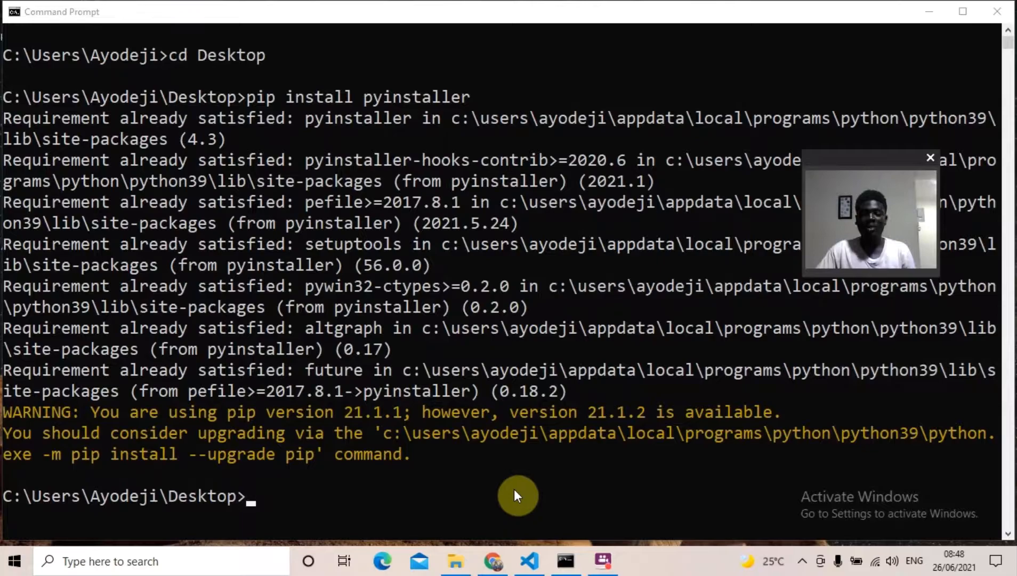
{"action": "mouse_move", "coordinate": [333, 484]}
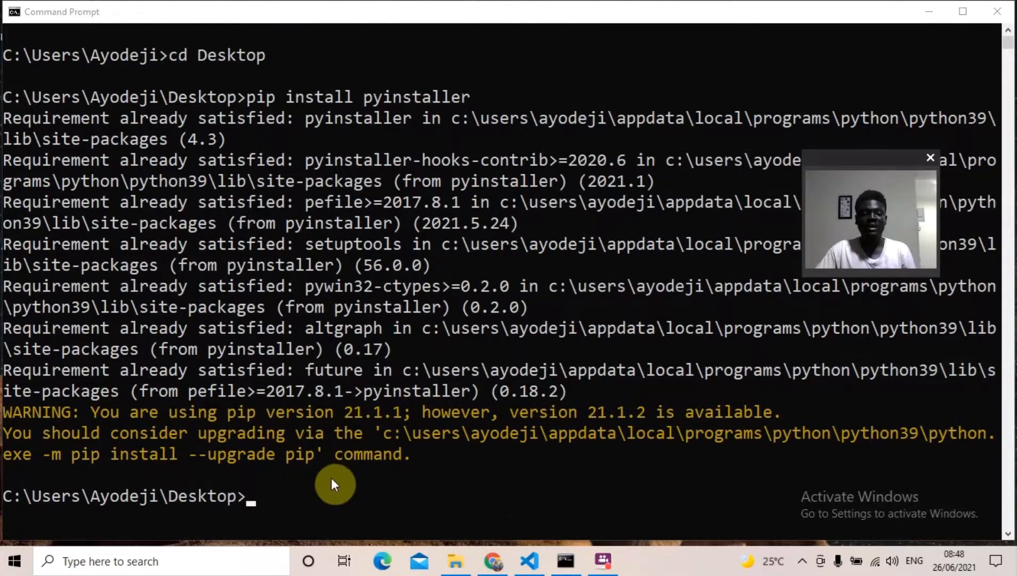
{"action": "mouse_move", "coordinate": [305, 407]}
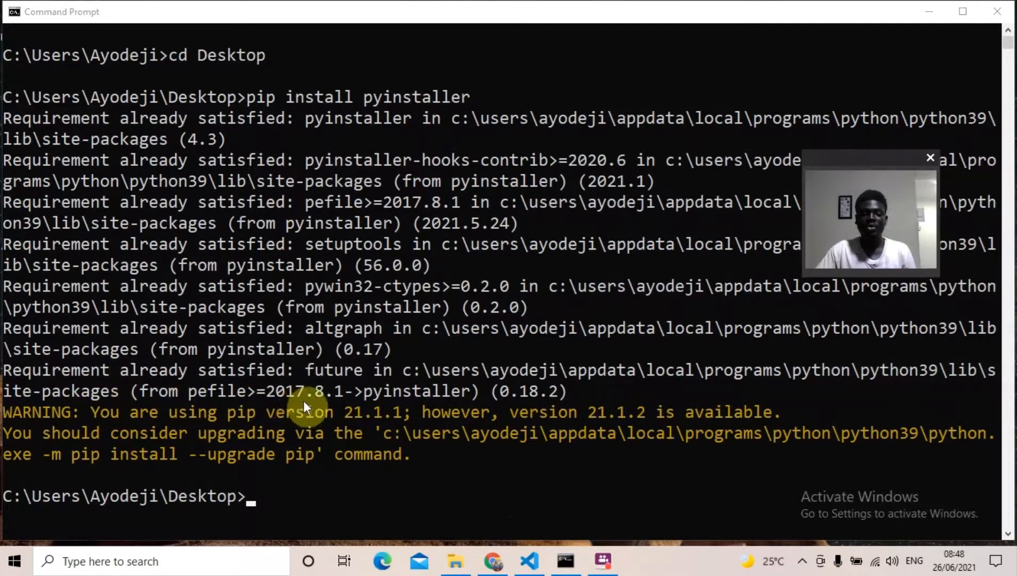
{"action": "mouse_move", "coordinate": [318, 426]}
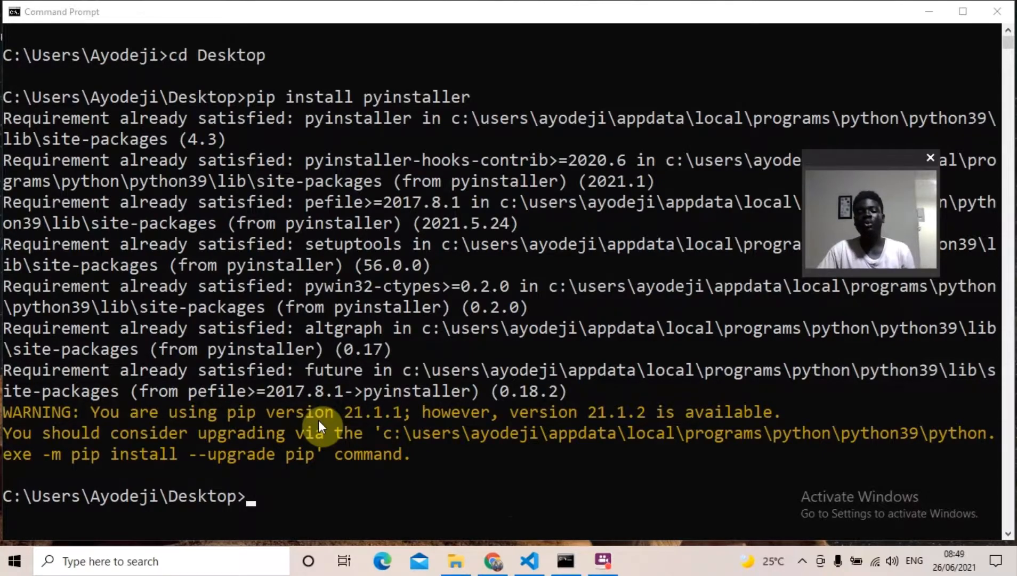
{"action": "mouse_move", "coordinate": [336, 500]}
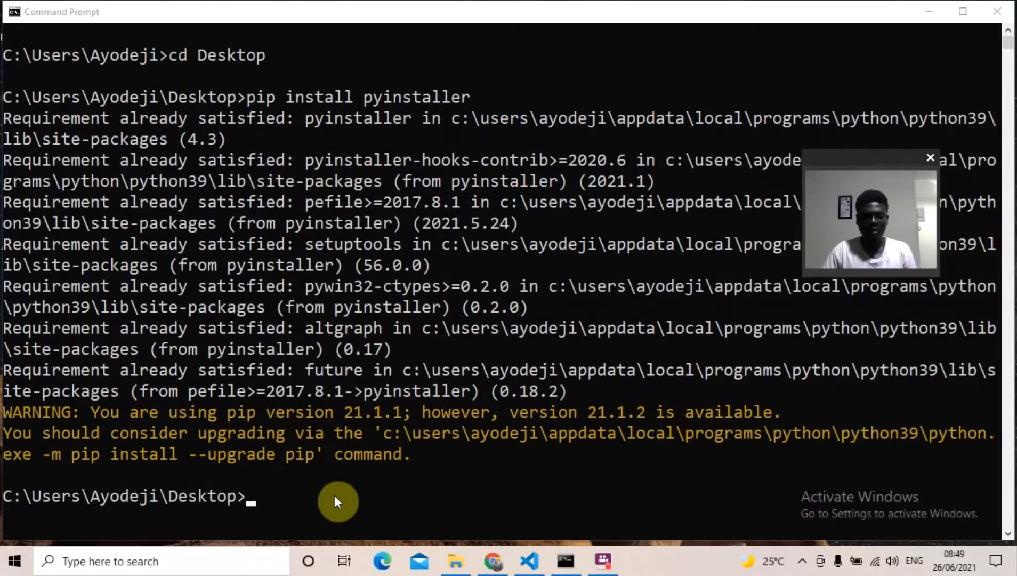
Change into the Proton folder and list its files with dir, showing photoelectricity.py.
{"action": "type", "text": "cd"}
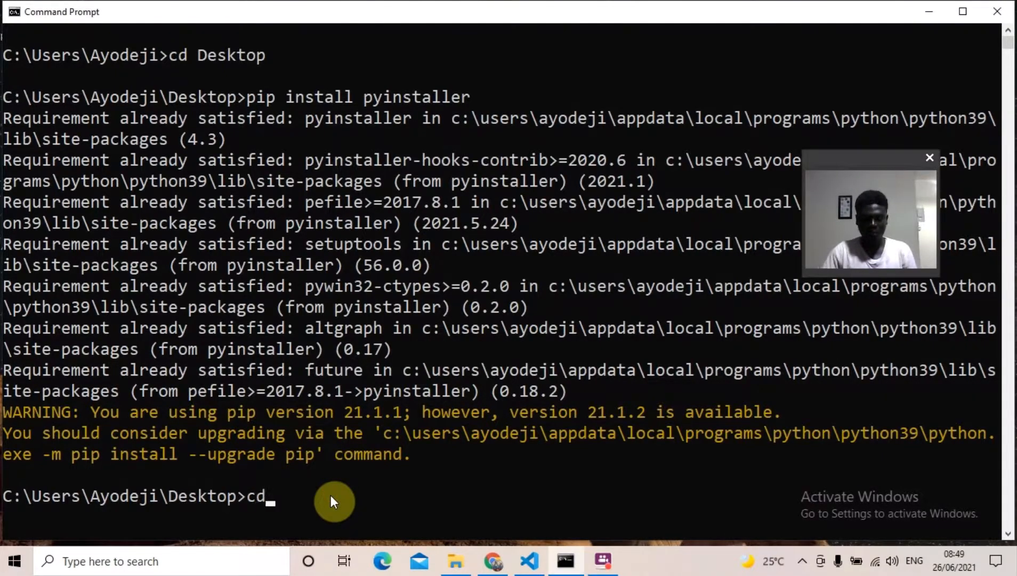
{"action": "type", "text": "Pro"}
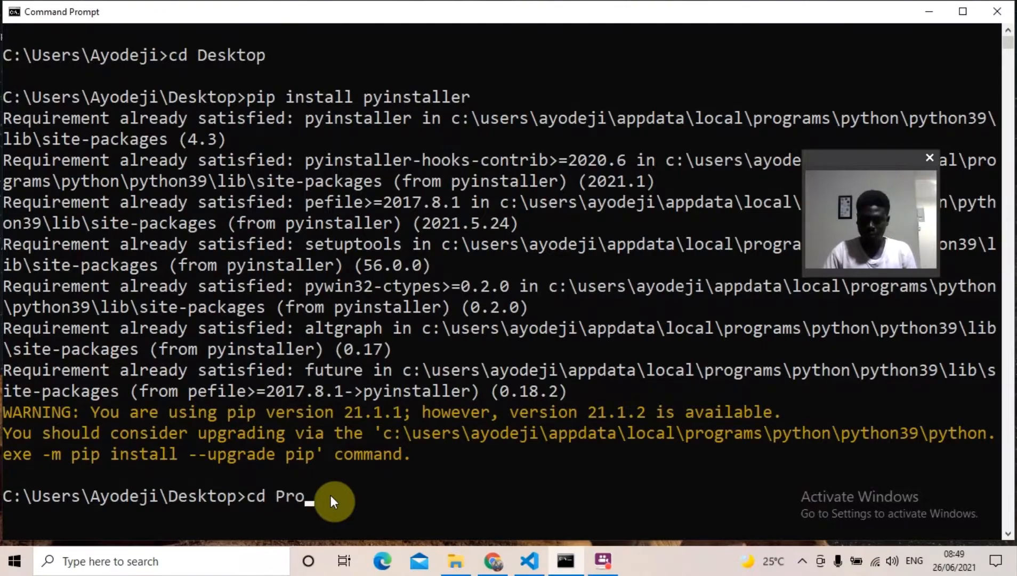
{"action": "key", "text": "Return"}
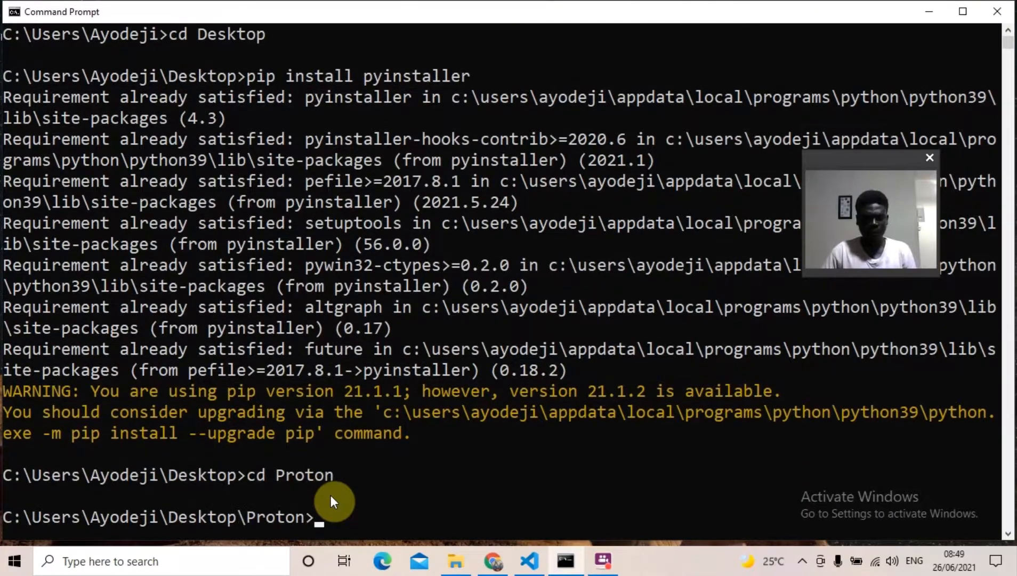
{"action": "type", "text": "dir"}
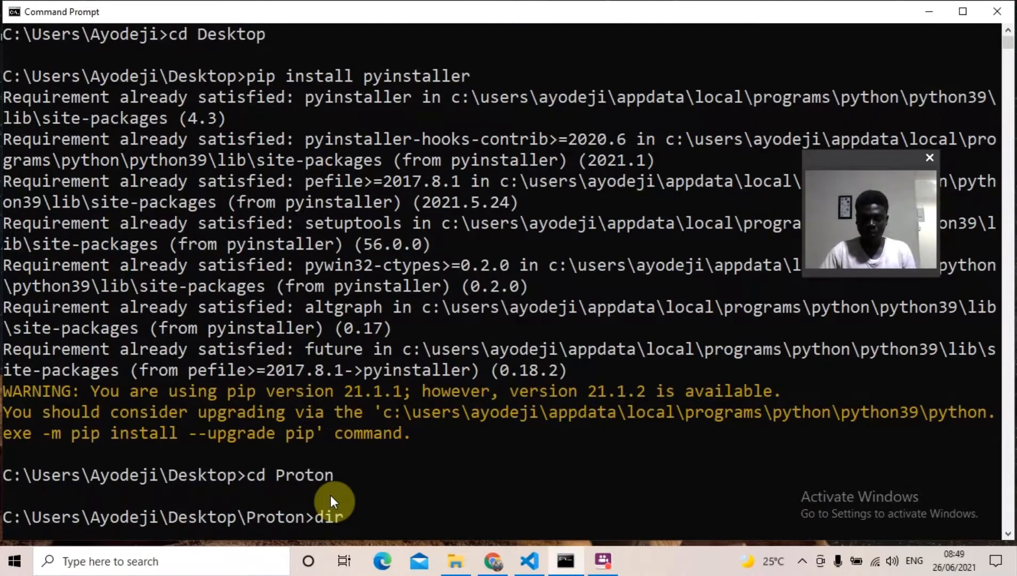
{"action": "key", "text": "Return"}
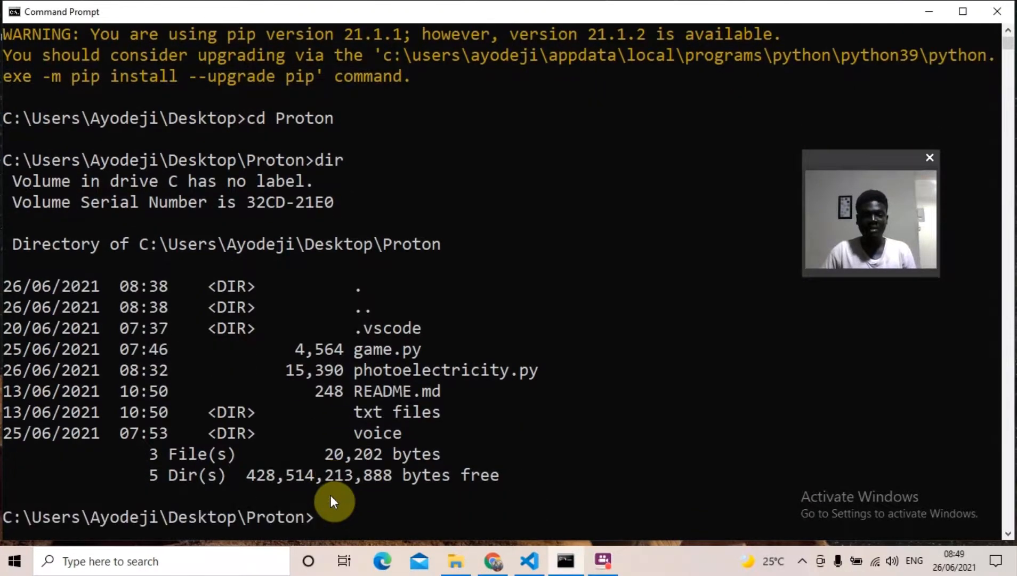
{"action": "mouse_move", "coordinate": [519, 391]}
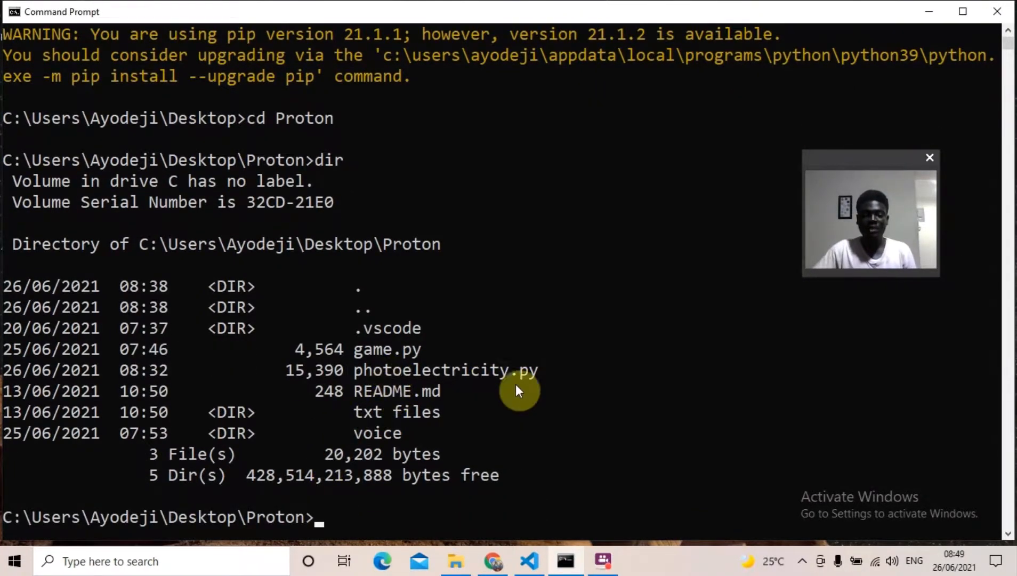
{"action": "mouse_move", "coordinate": [503, 374]}
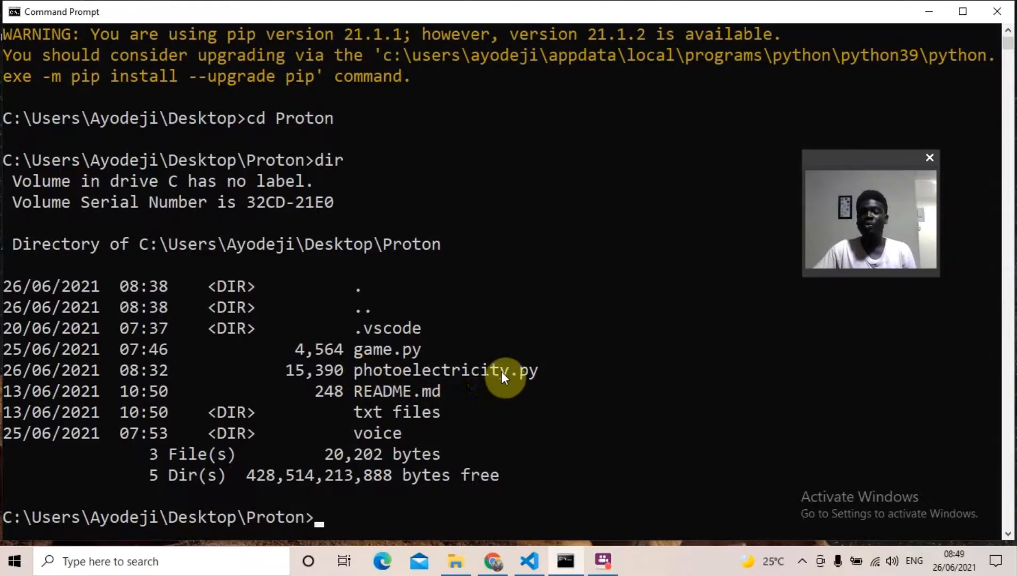
{"action": "mouse_move", "coordinate": [634, 398]}
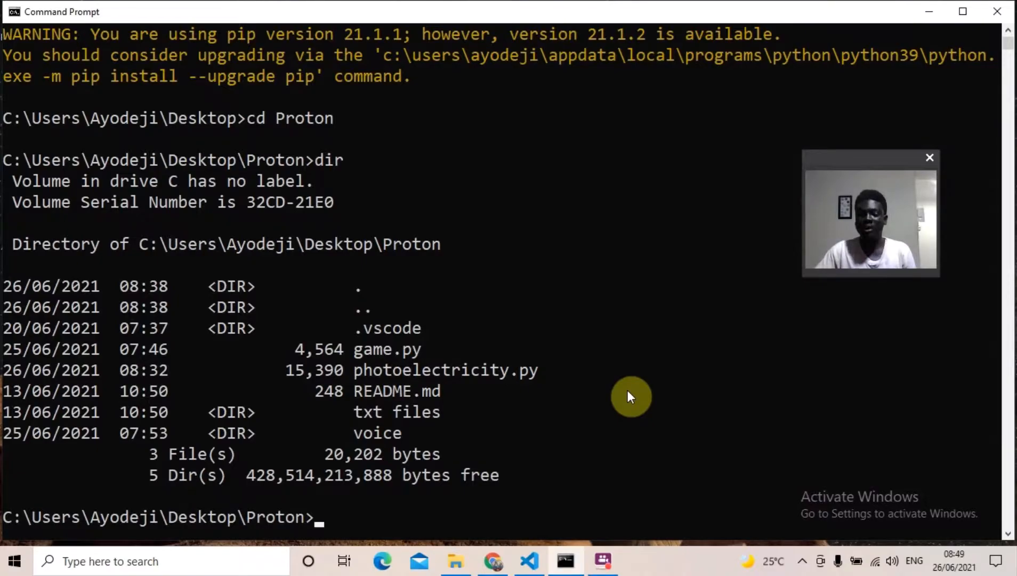
{"action": "type", "text": "p"}
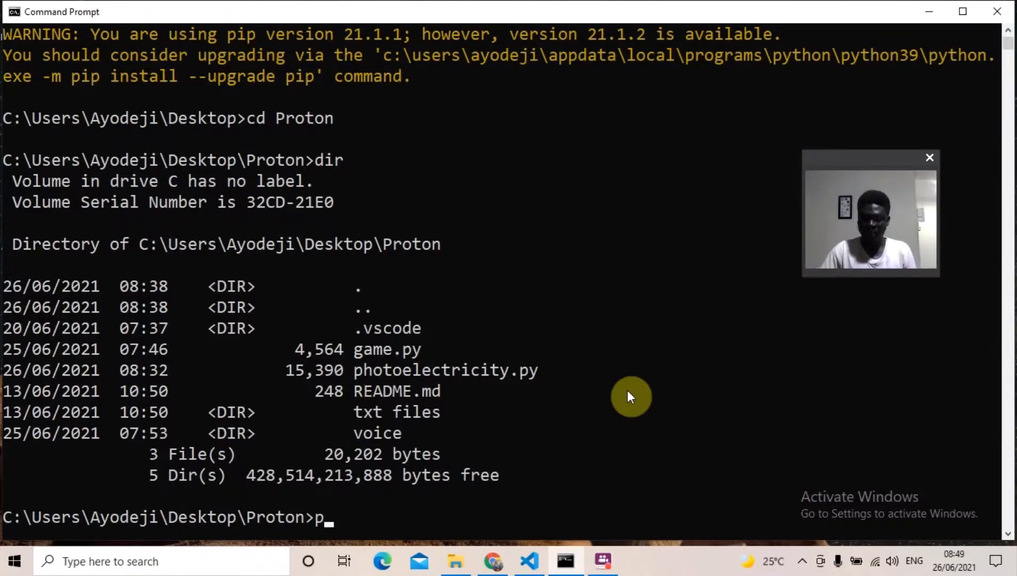
Enter the command pyinstaller --onefile photoelectricity.py to build a single-file exe.
{"action": "type", "text": "yinstall"}
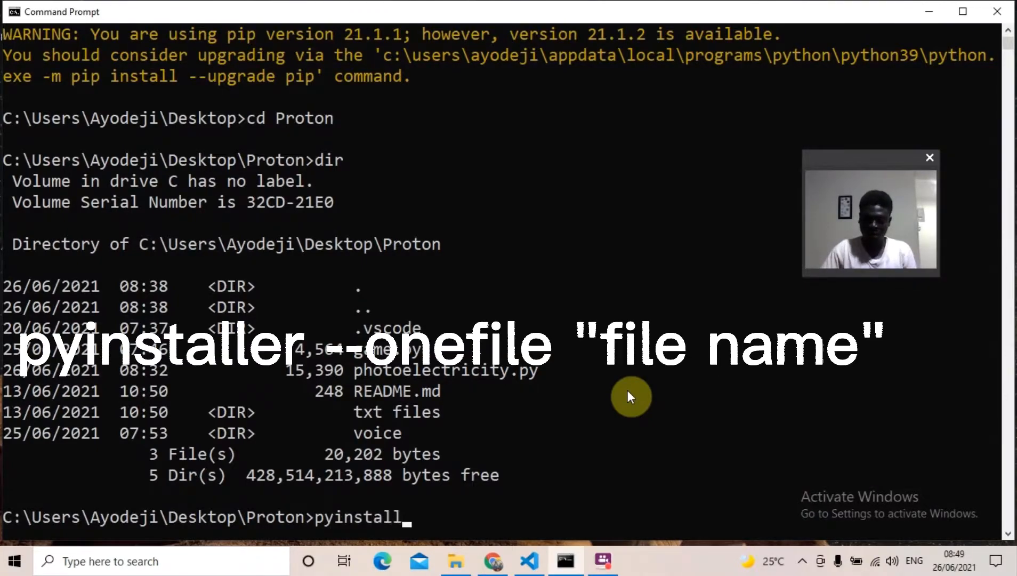
{"action": "type", "text": "er --on"}
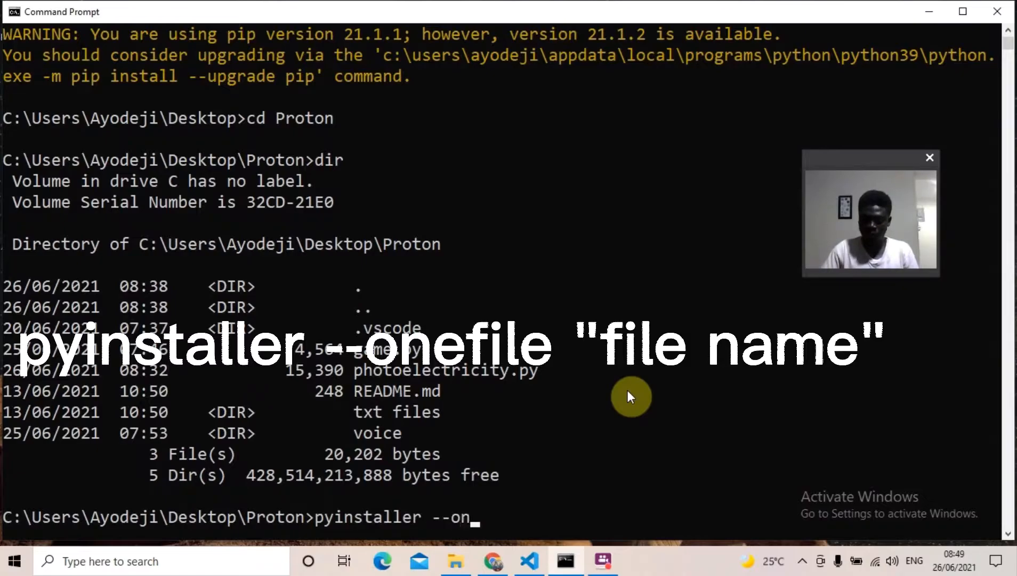
{"action": "type", "text": "efile"}
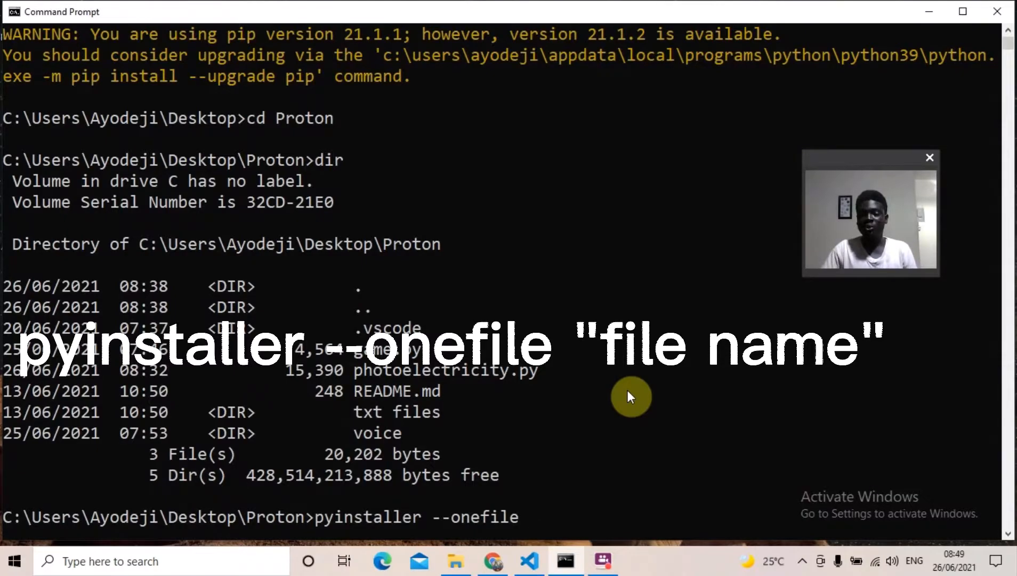
{"action": "type", "text": "p"}
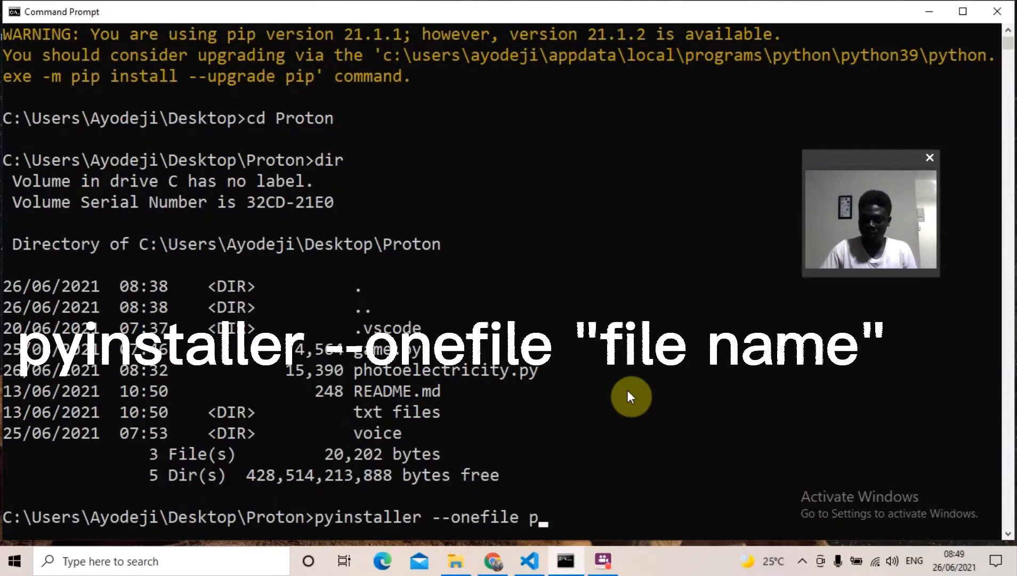
{"action": "type", "text": "htoe"}
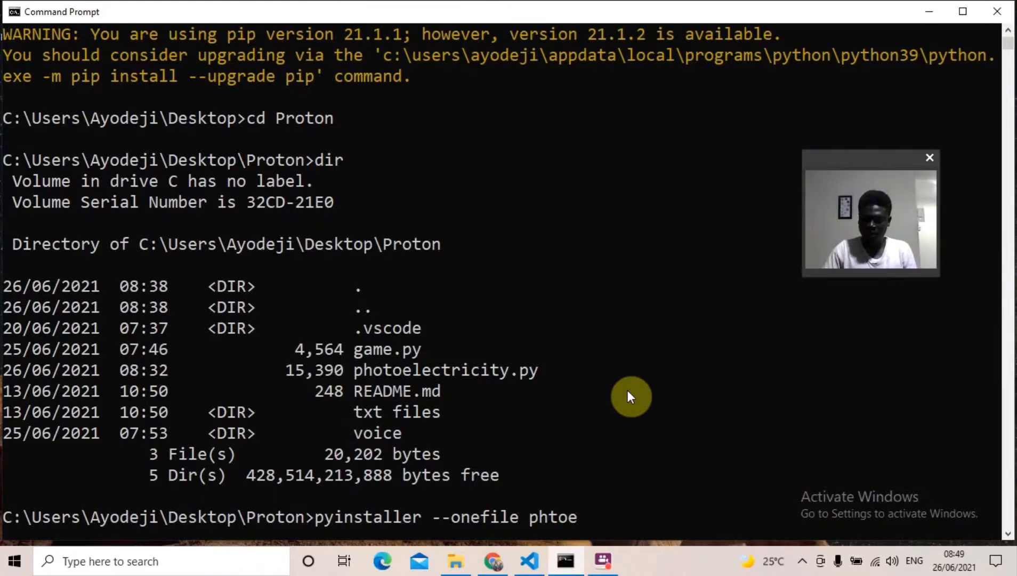
{"action": "type", "text": "lectric"}
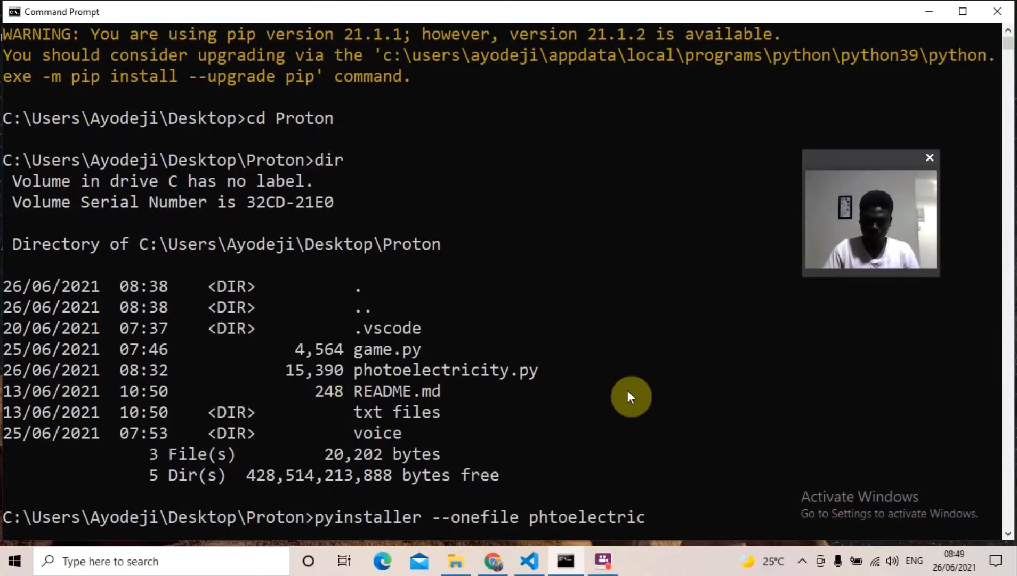
{"action": "type", "text": "ity.py"}
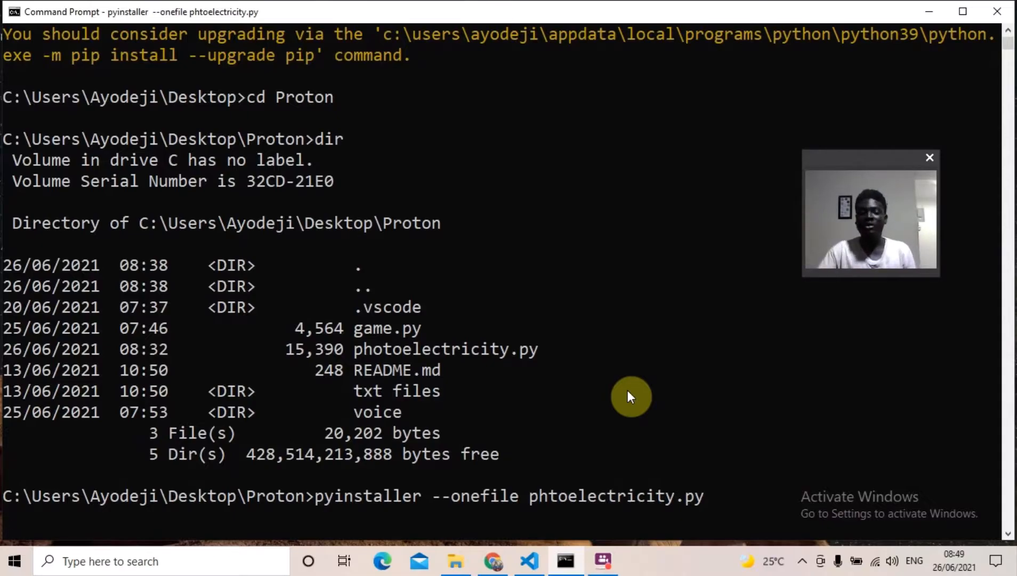
{"action": "mouse_move", "coordinate": [806, 561]}
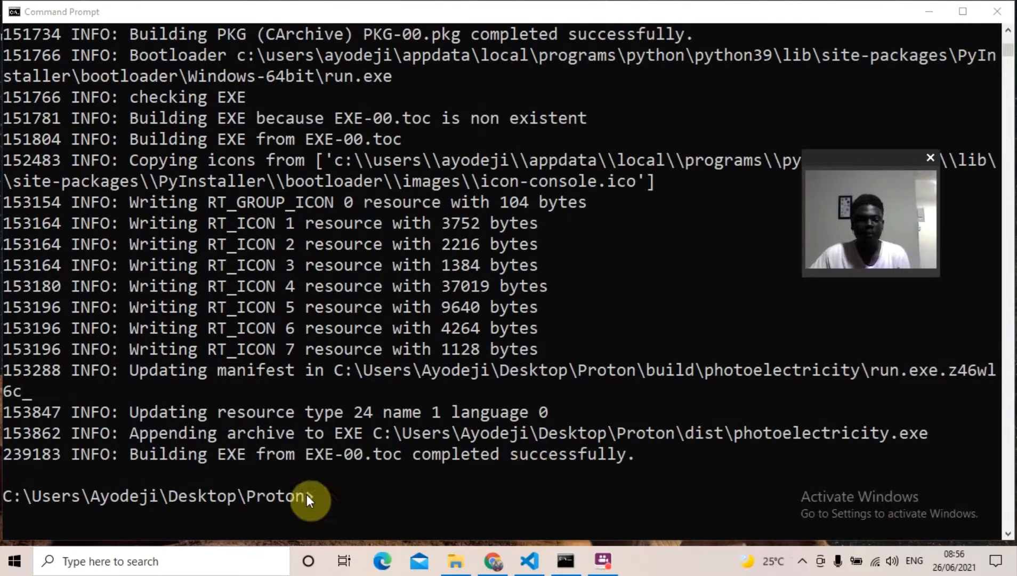
{"action": "mouse_move", "coordinate": [218, 363]}
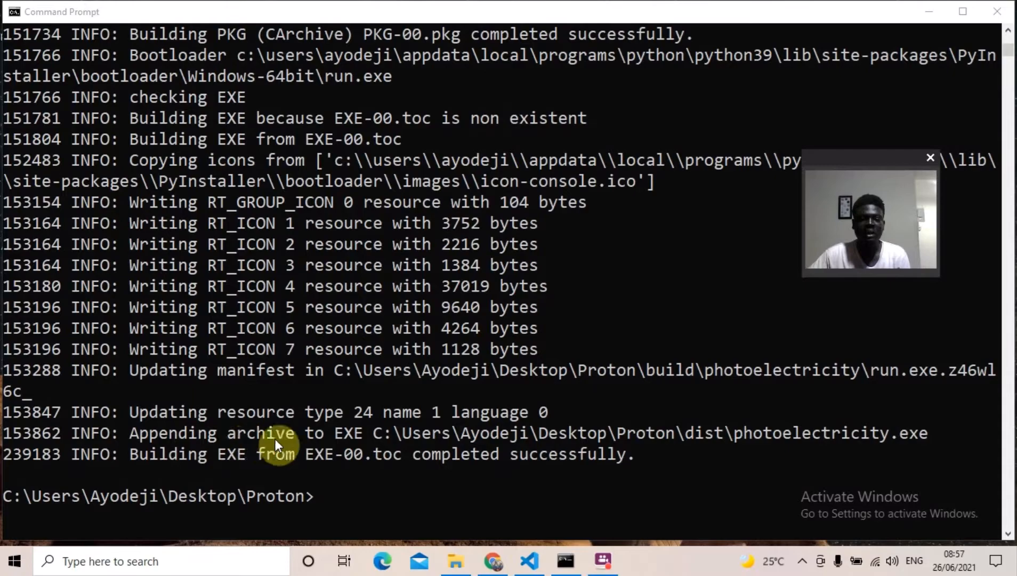
{"action": "mouse_move", "coordinate": [480, 437]}
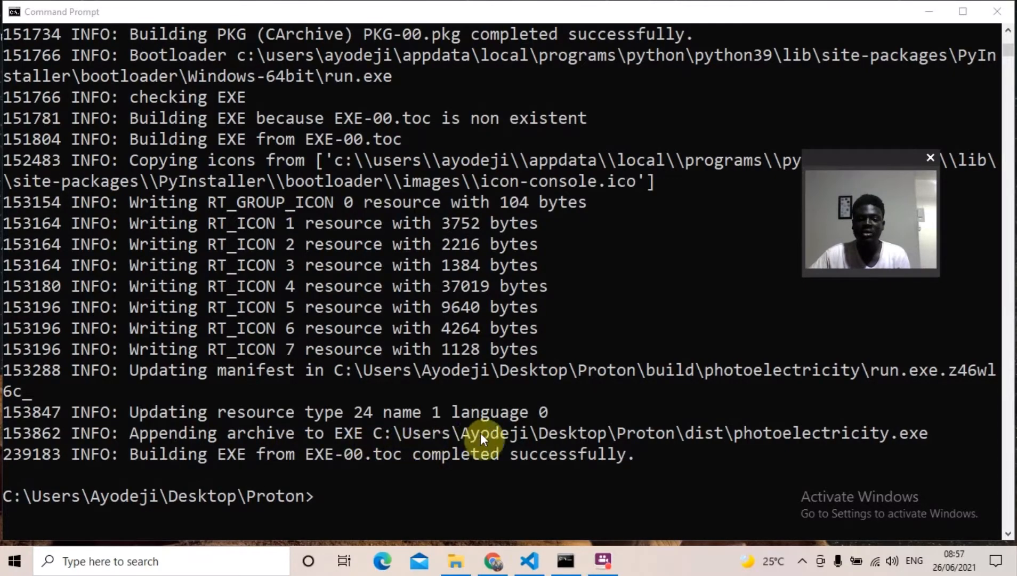
{"action": "mouse_move", "coordinate": [707, 444]}
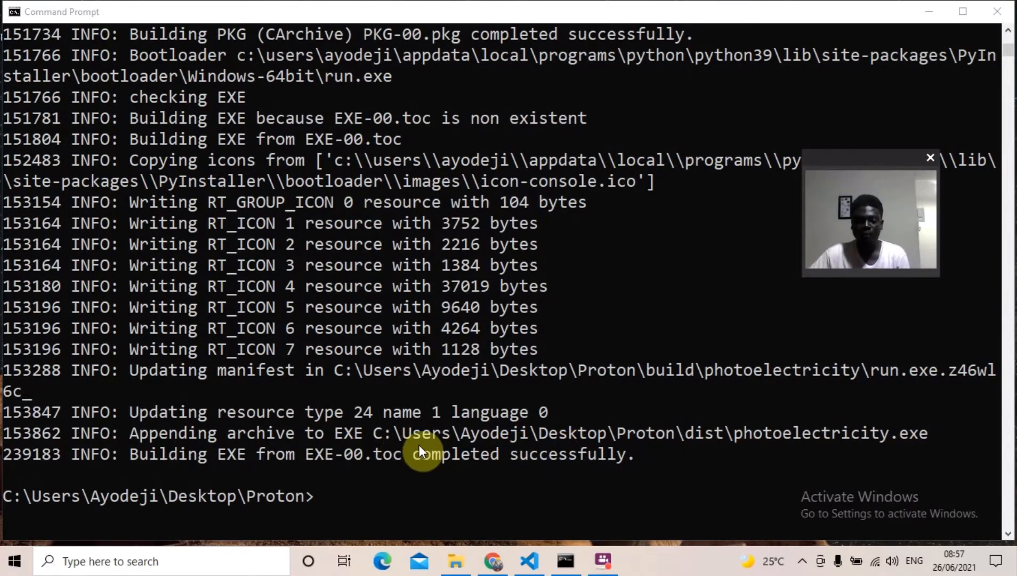
{"action": "mouse_move", "coordinate": [853, 441]}
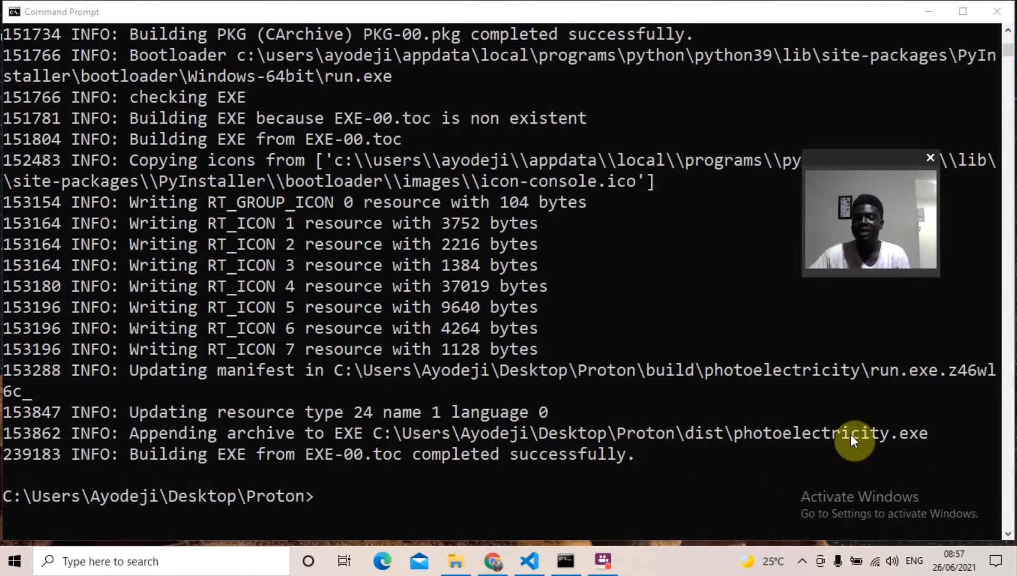
{"action": "mouse_move", "coordinate": [454, 560]}
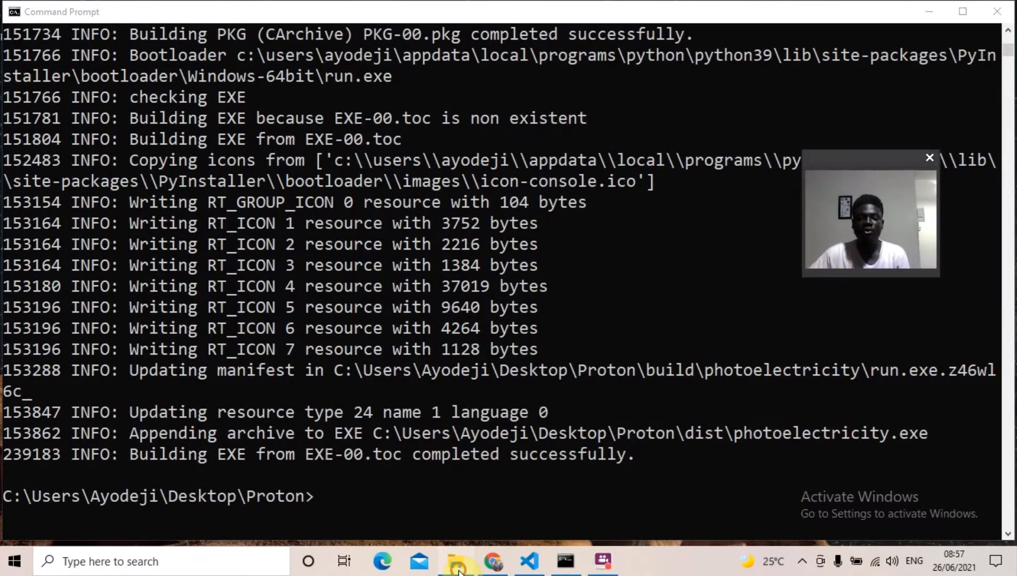
In File Explorer, go into the Proton project's new dist folder to find the exe.
{"action": "left_click", "coordinate": [456, 561]}
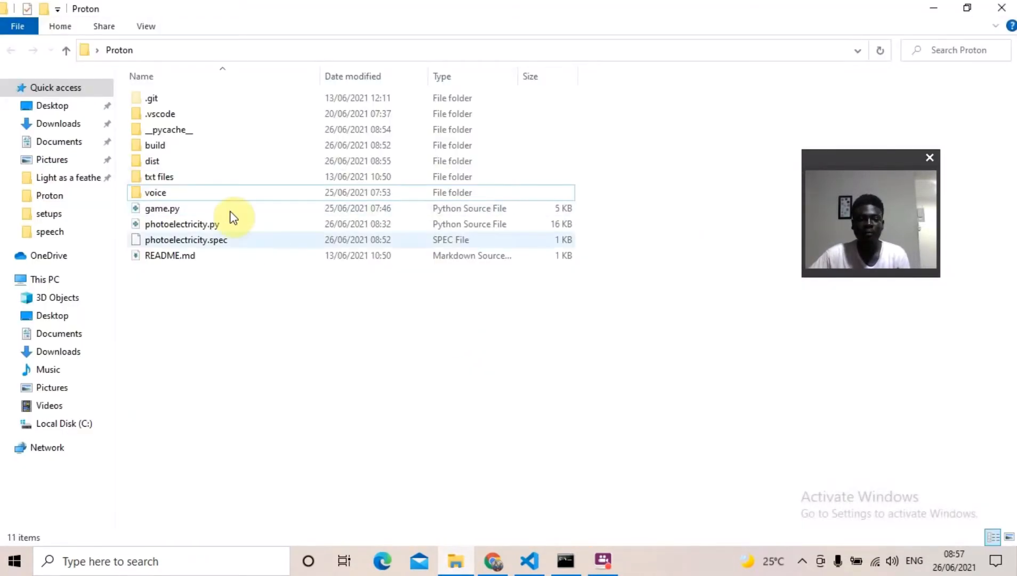
{"action": "left_click", "coordinate": [151, 161]}
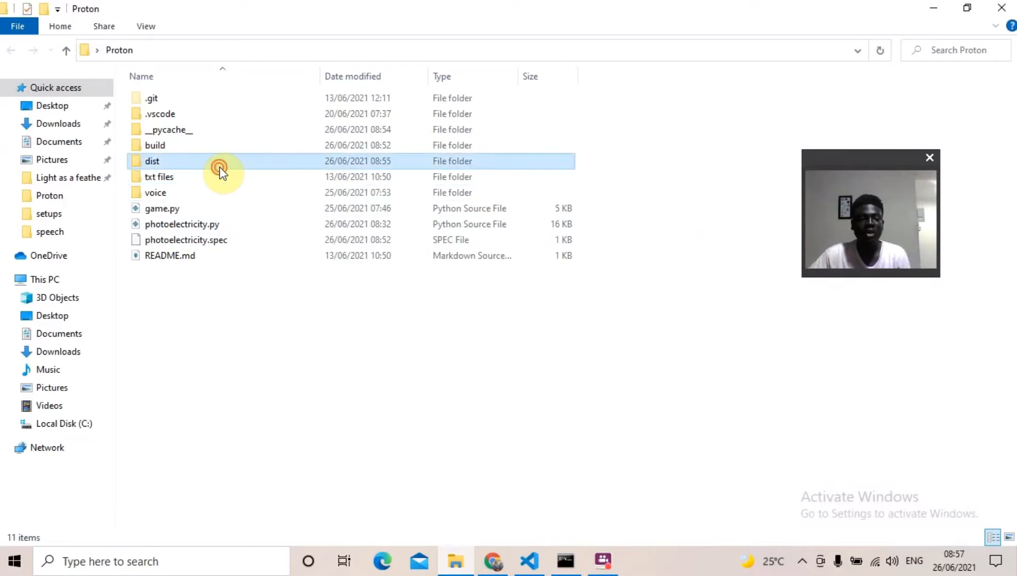
{"action": "double_click", "coordinate": [152, 161]}
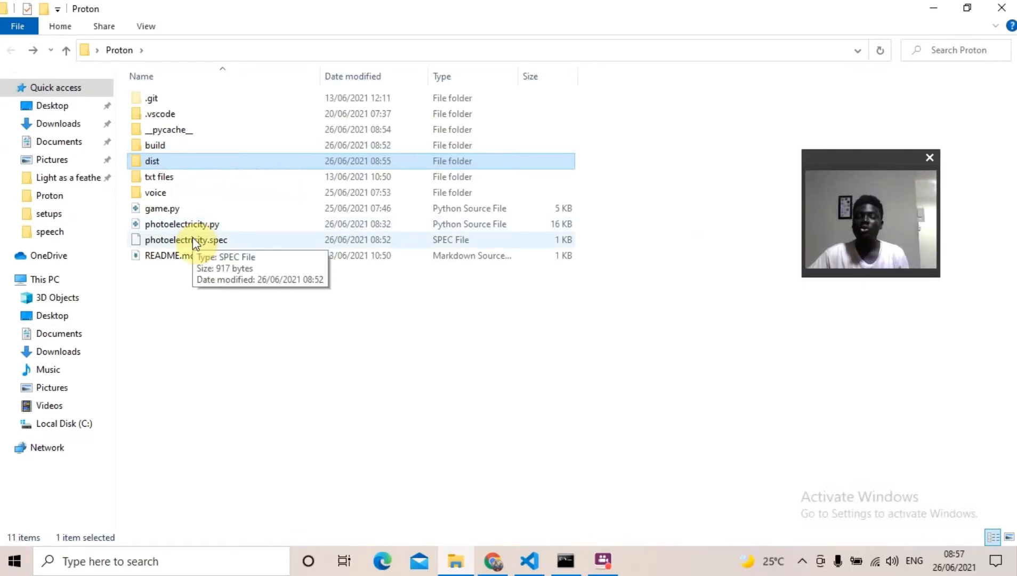
{"action": "mouse_move", "coordinate": [581, 271]}
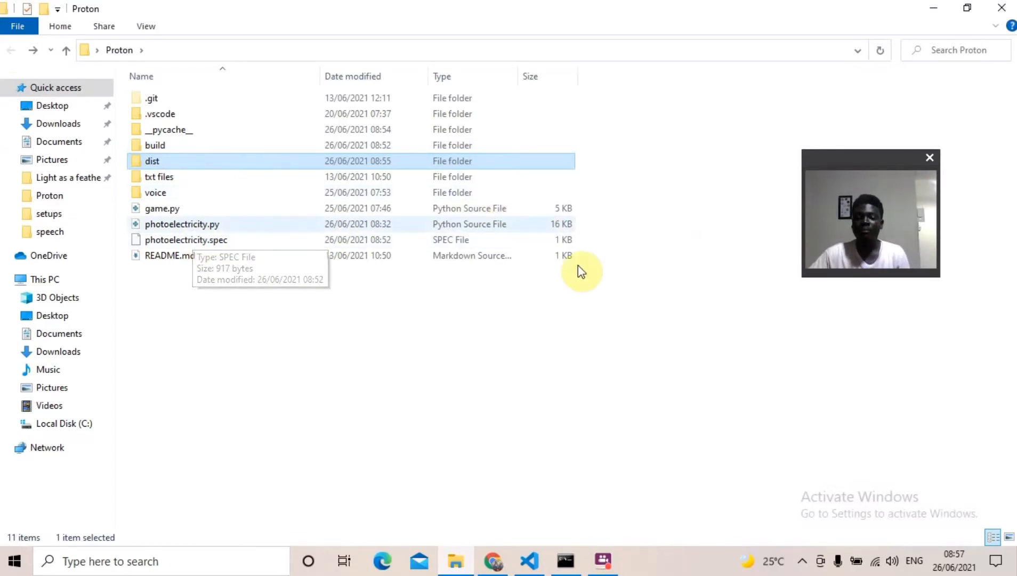
{"action": "mouse_move", "coordinate": [629, 335]}
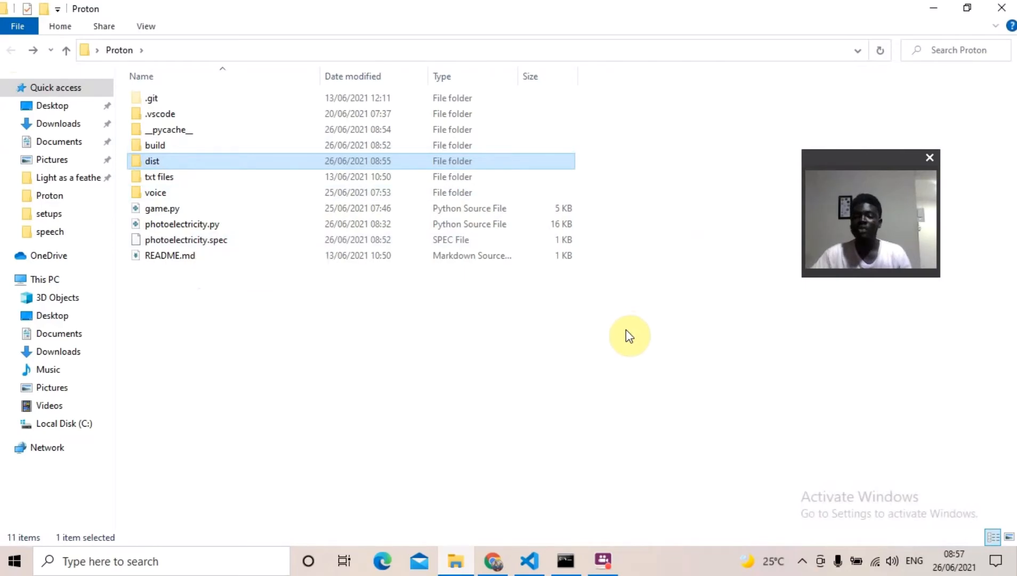